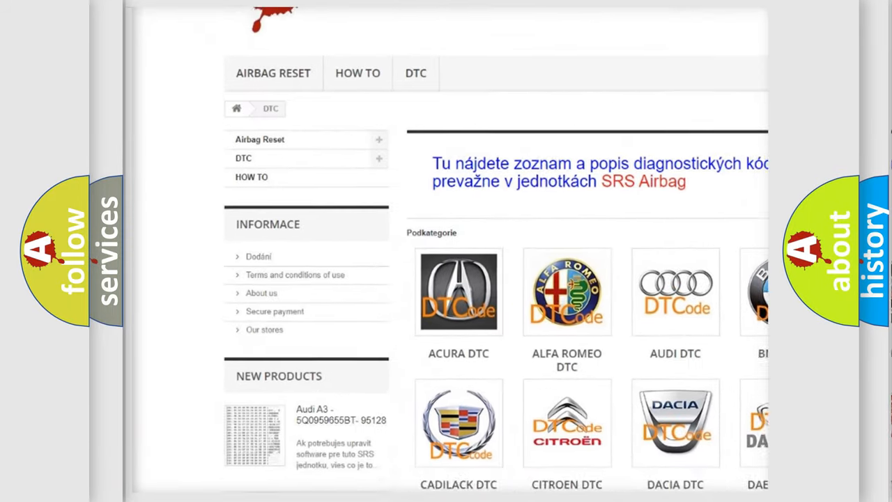
scroll(down, 3)
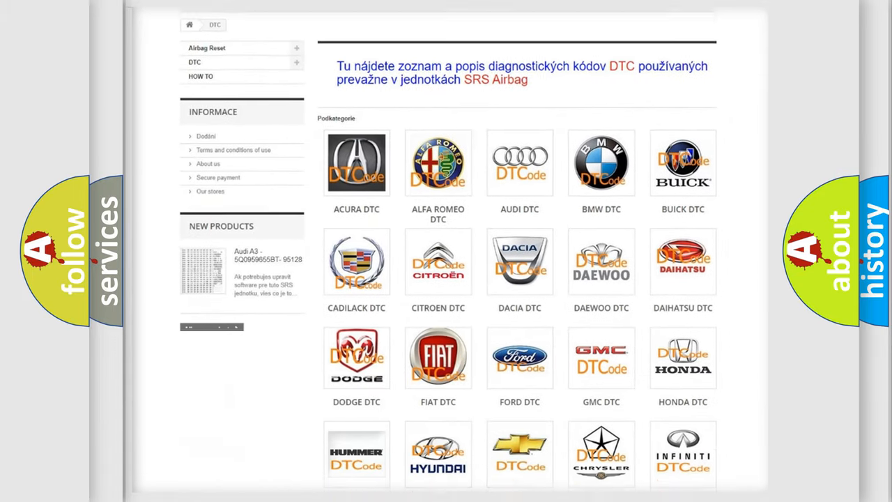
scroll(down, 3)
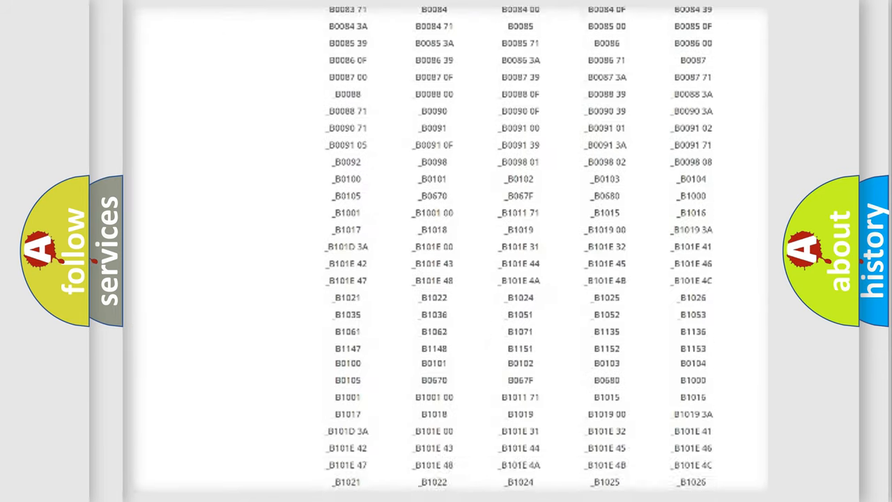
scroll(down, 3)
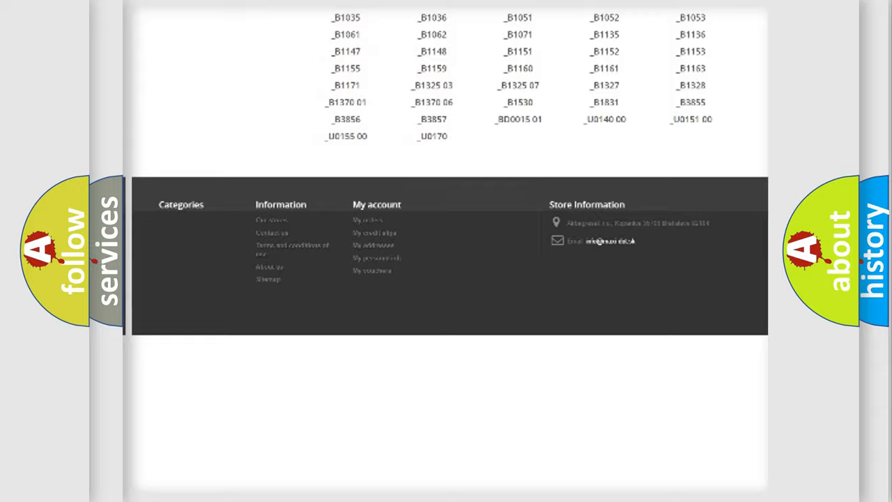